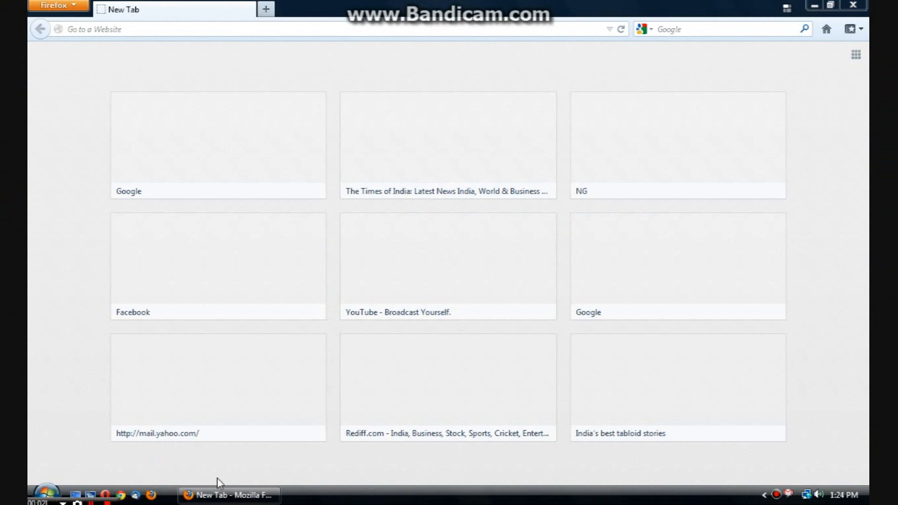
mouse_move(325, 478)
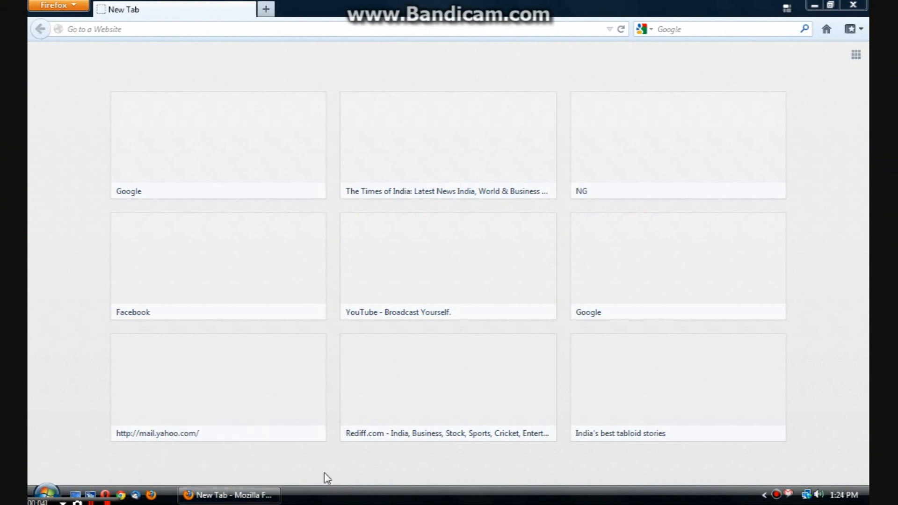
mouse_move(407, 151)
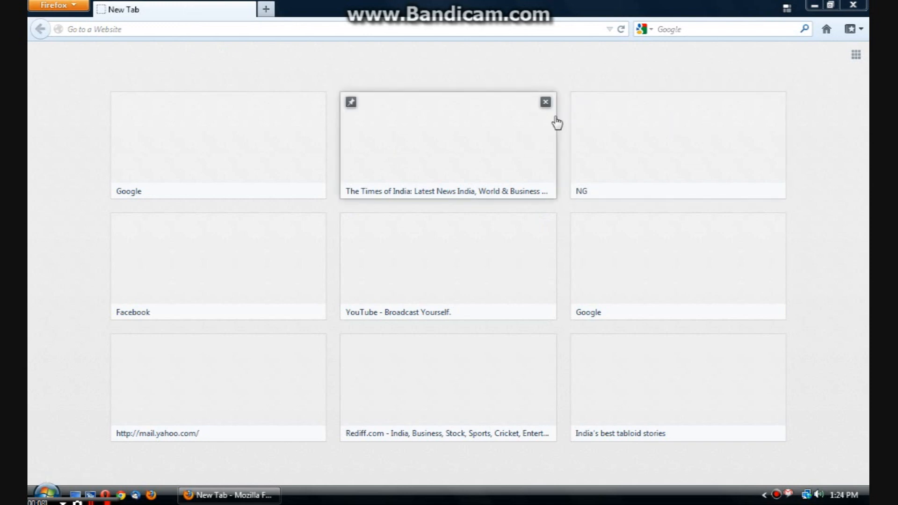
- Remove The Times of India thumbnail from the New Tab page
click(545, 102)
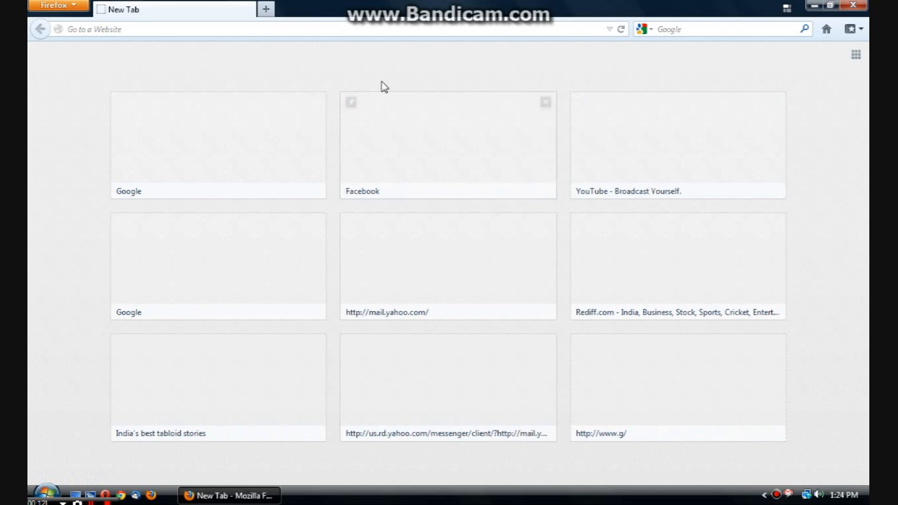
mouse_move(265, 10)
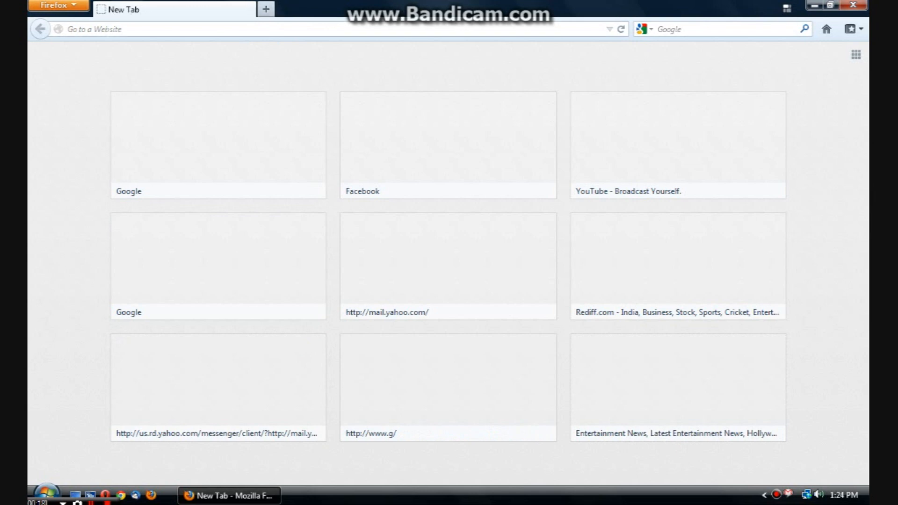
click(54, 7)
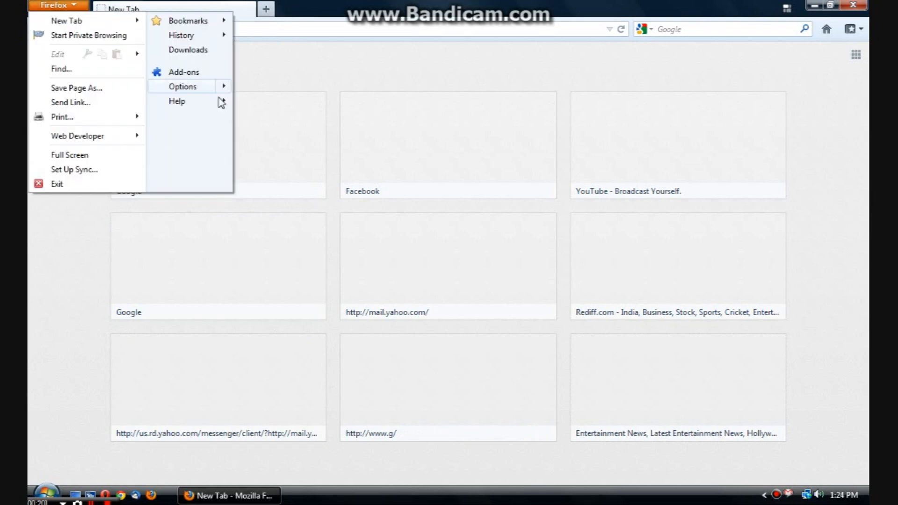
click(177, 101)
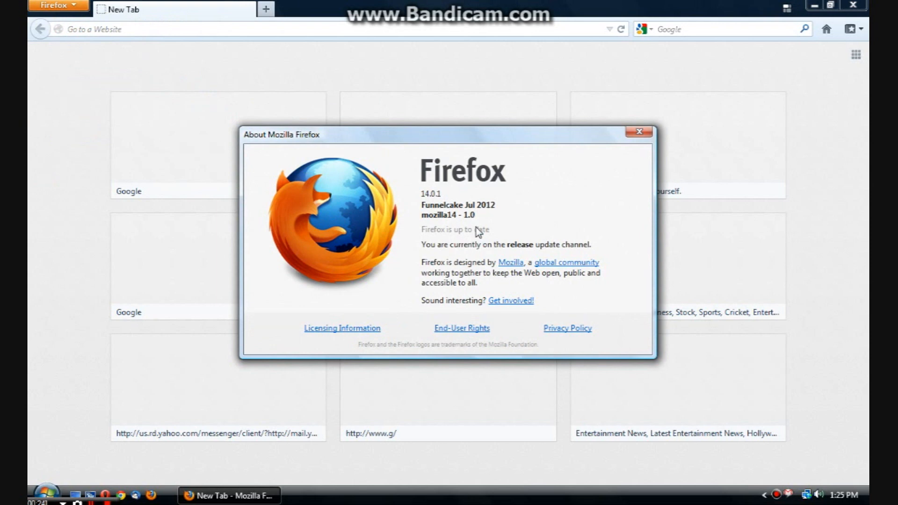
mouse_move(451, 216)
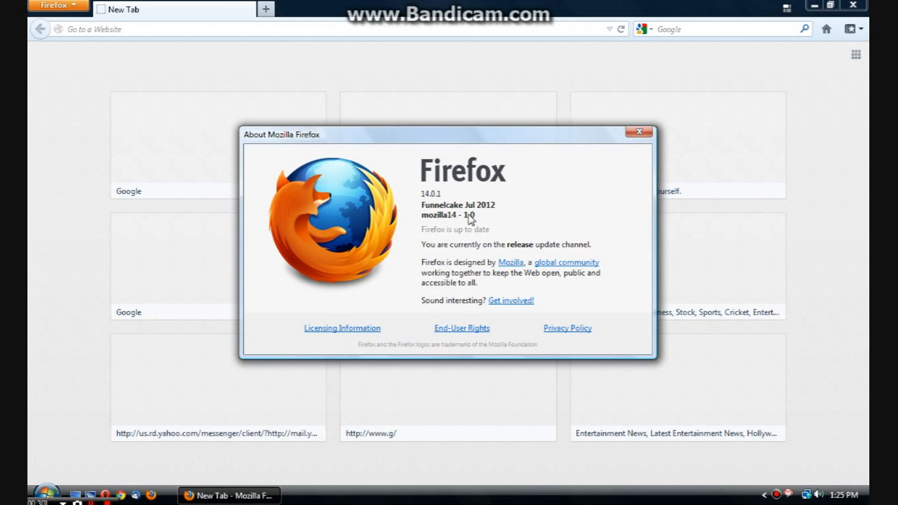
mouse_move(571, 183)
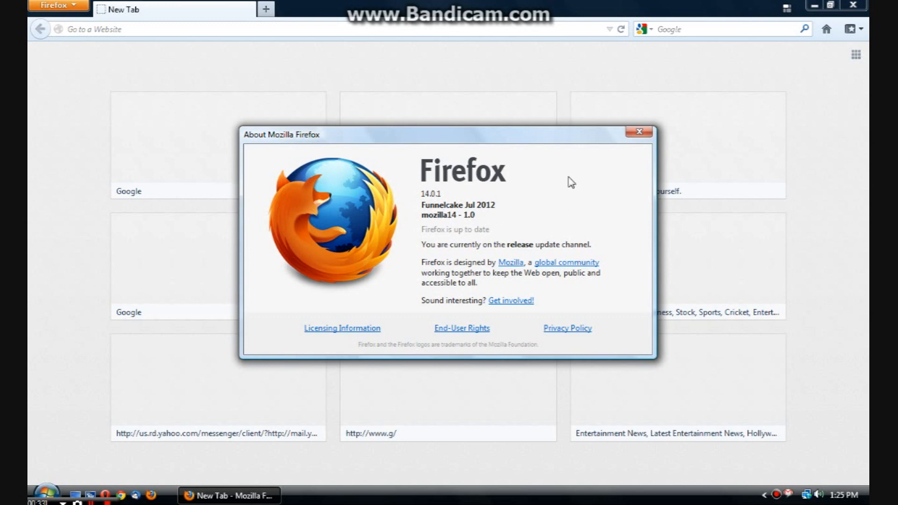
click(639, 132)
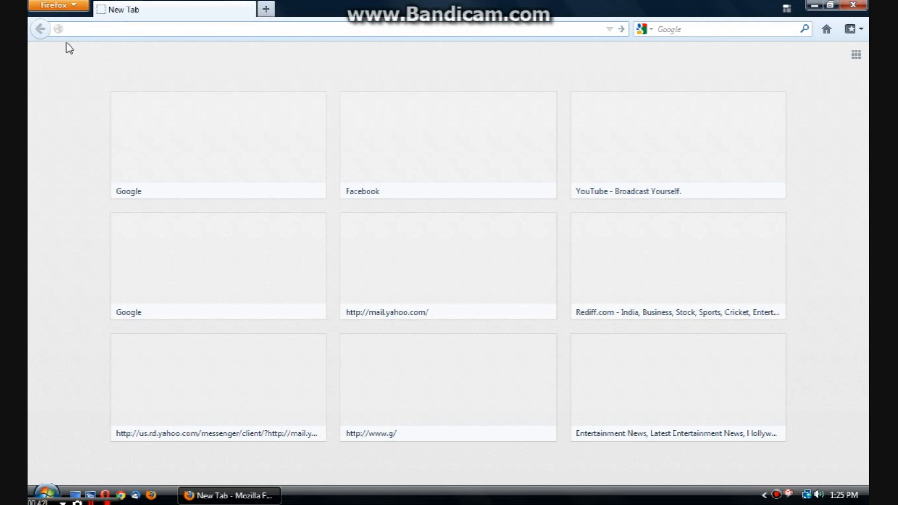
click(315, 29)
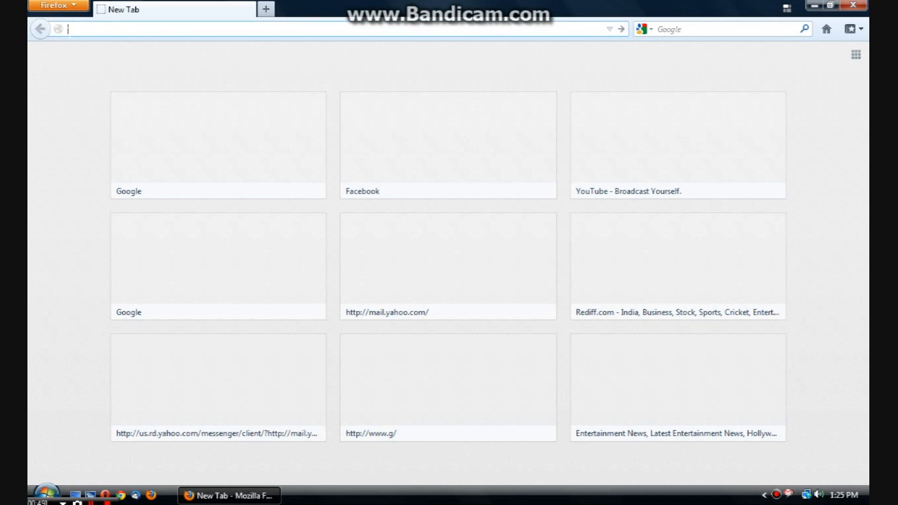
text(https://www.google.com/?sesinv=1)
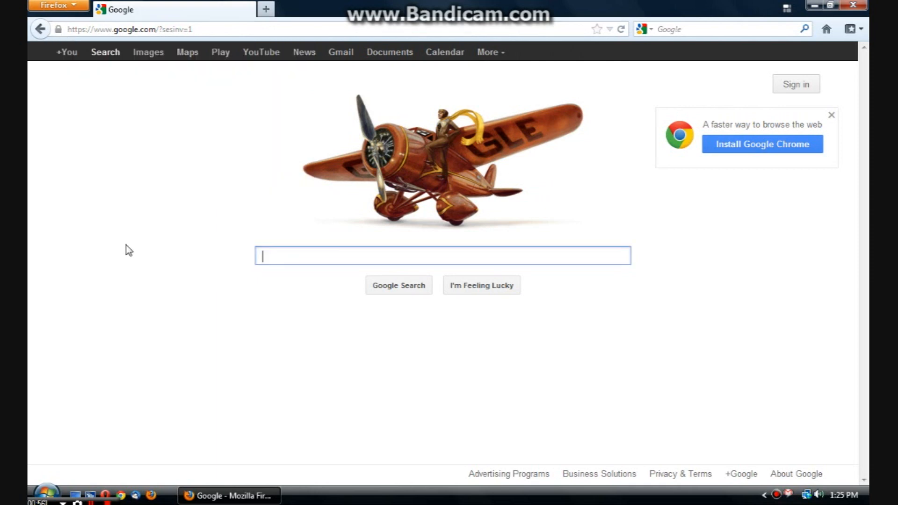
mouse_move(66, 52)
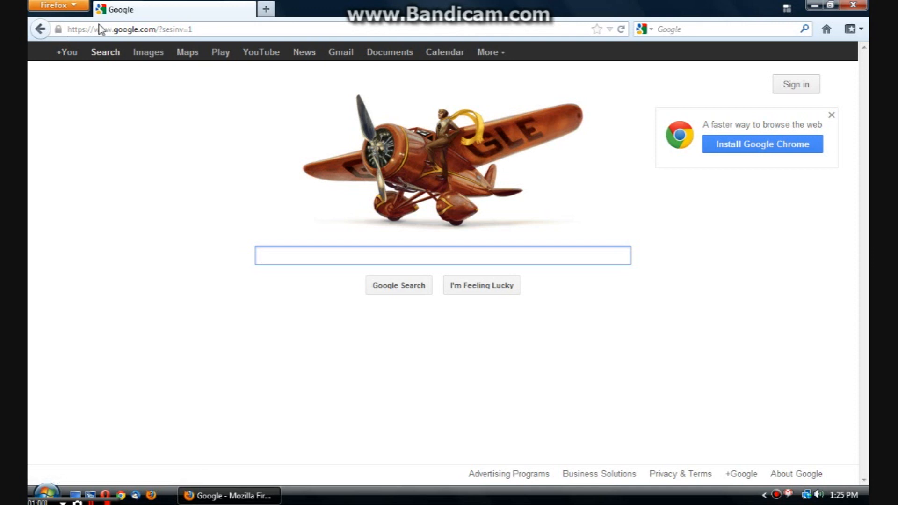
mouse_move(40, 29)
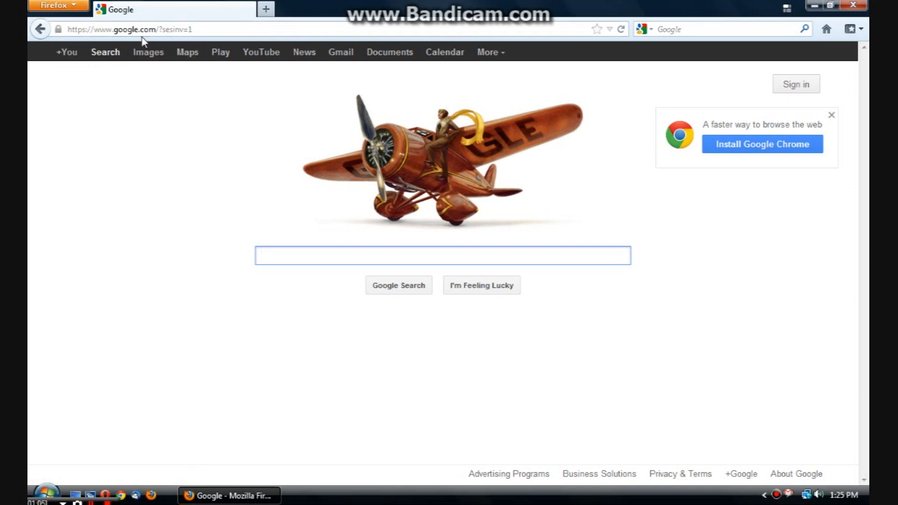
click(265, 9)
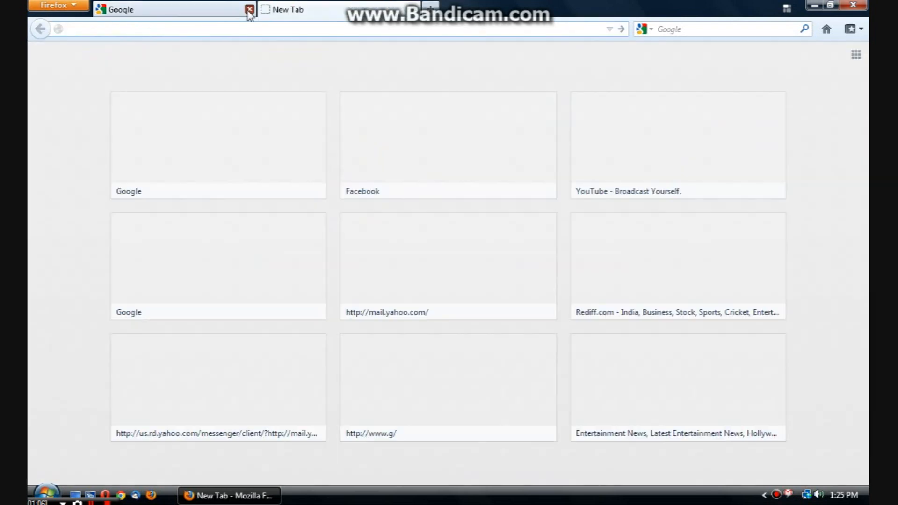
click(249, 9)
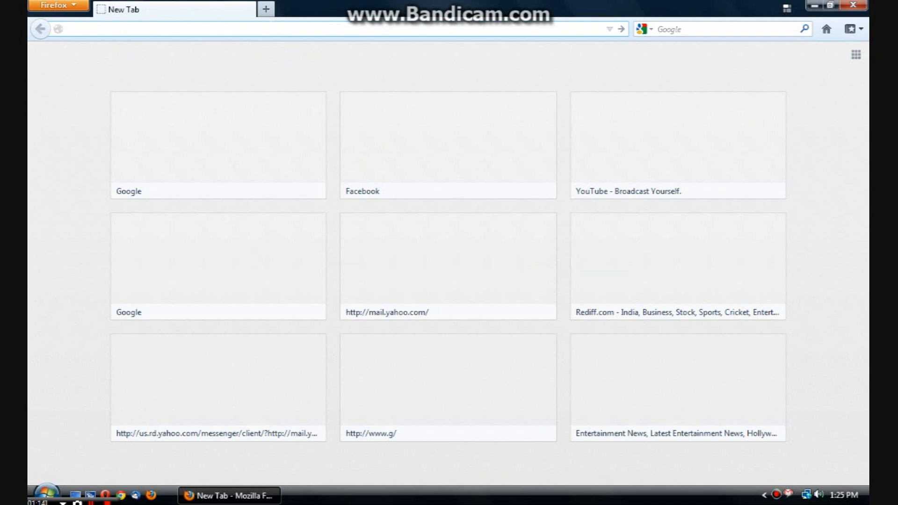
- Load google.com from the address bar, then start a fresh new tab ready for another address
click(230, 30)
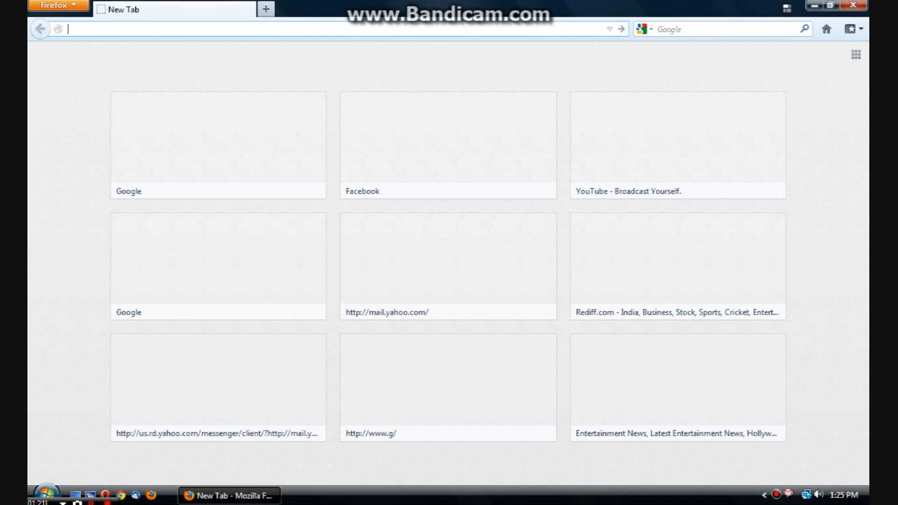
text(google.com)
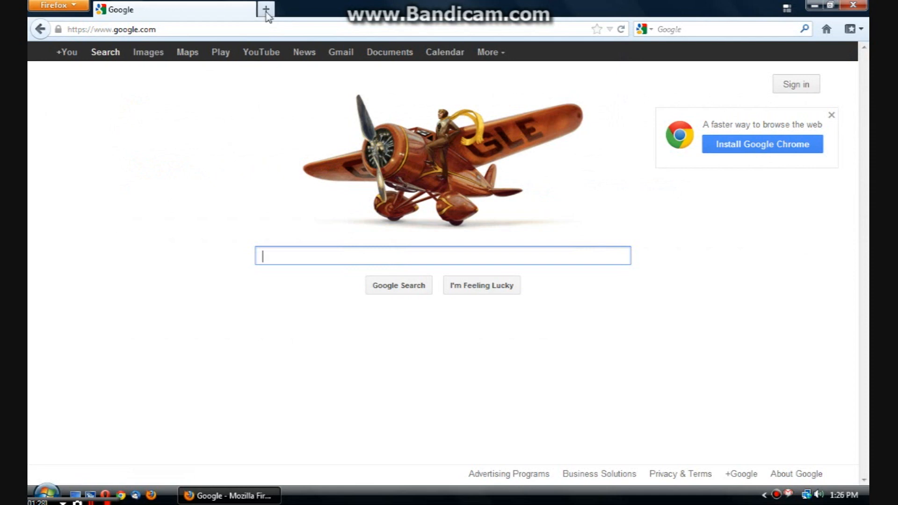
click(265, 9)
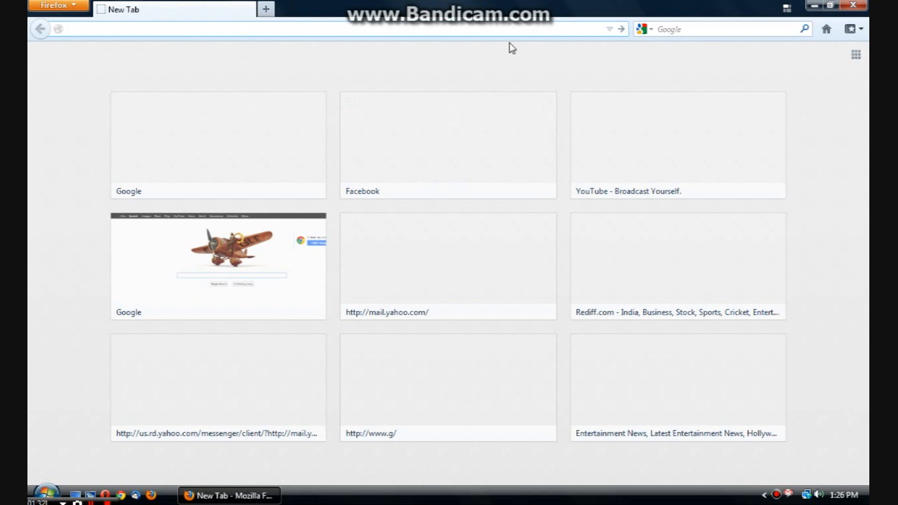
click(229, 29)
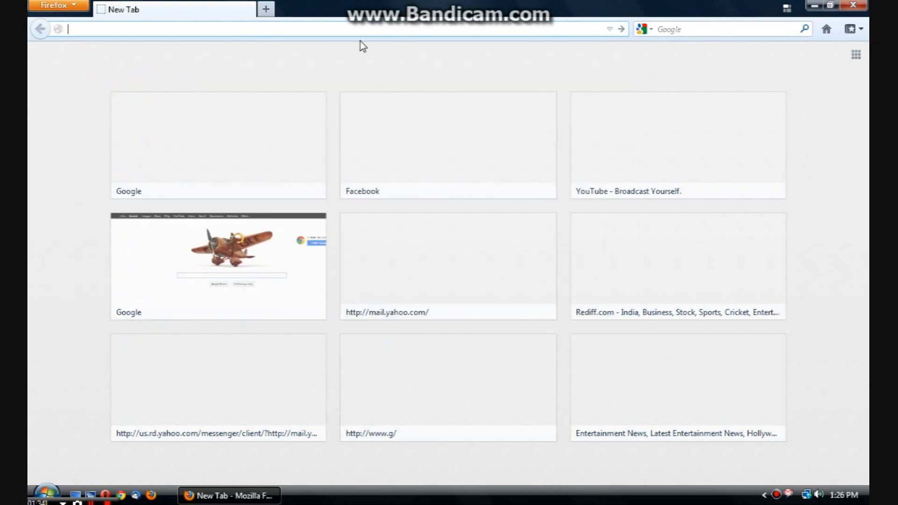
mouse_move(363, 27)
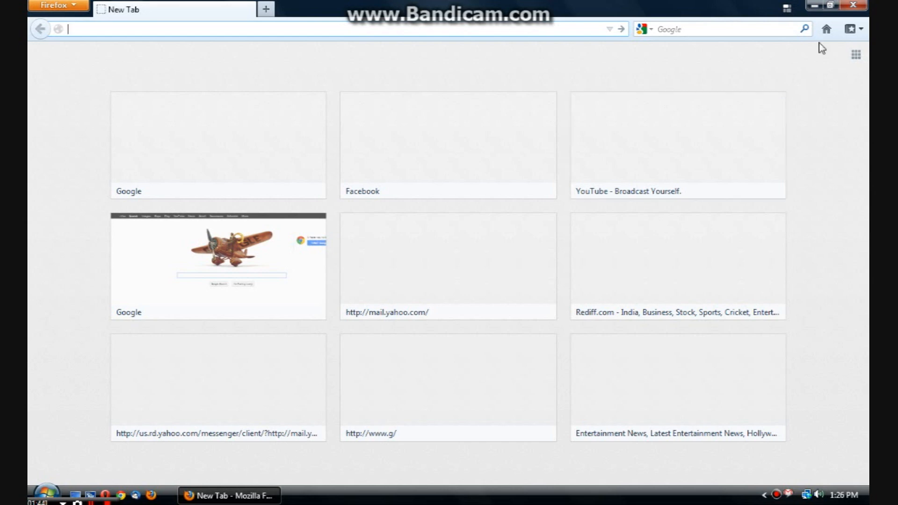
mouse_move(799, 327)
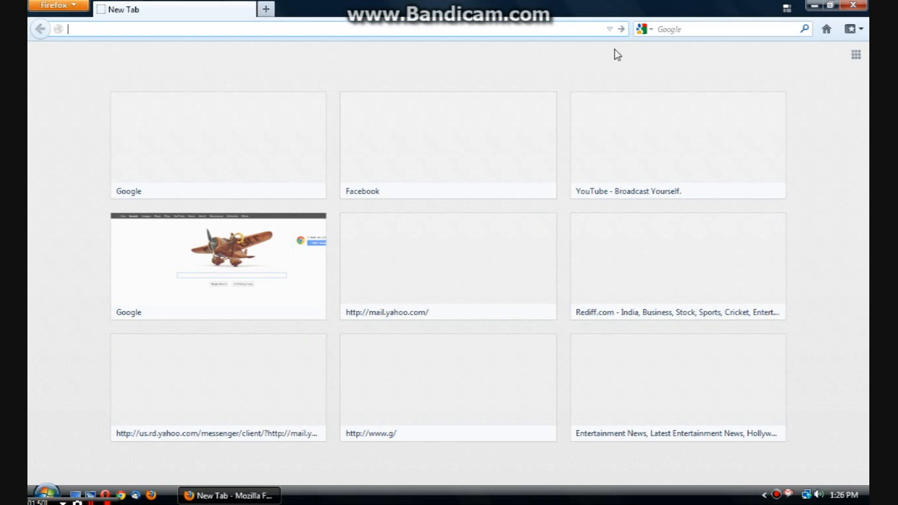
mouse_move(559, 19)
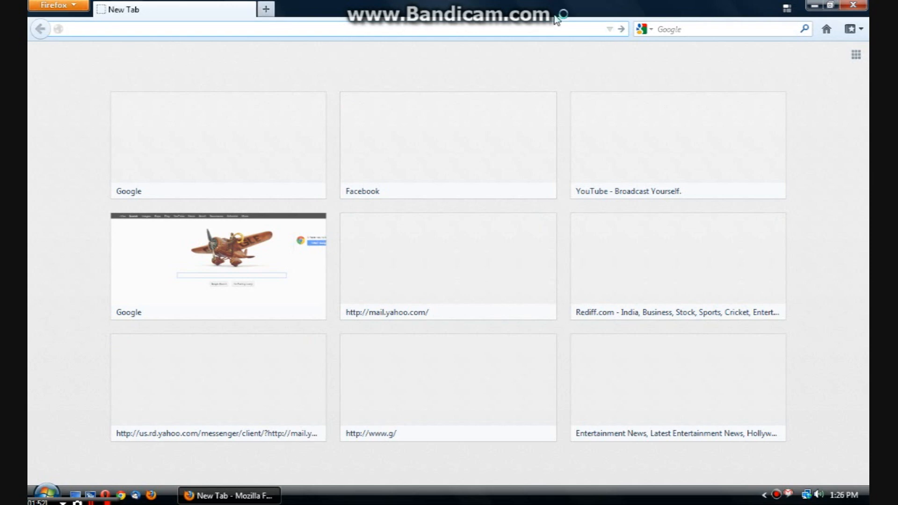
- Enter 'firefox' in the address bar to bring up autocomplete suggestions
text(firefox)
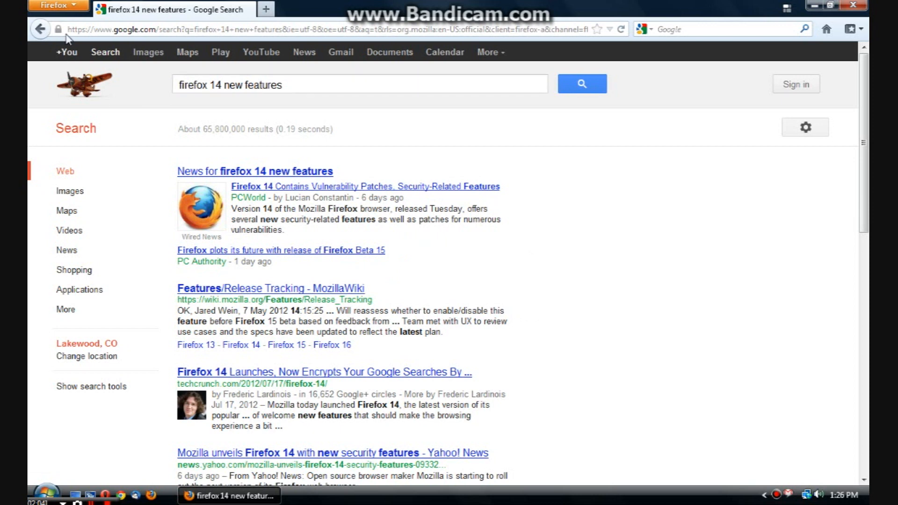
mouse_move(321, 174)
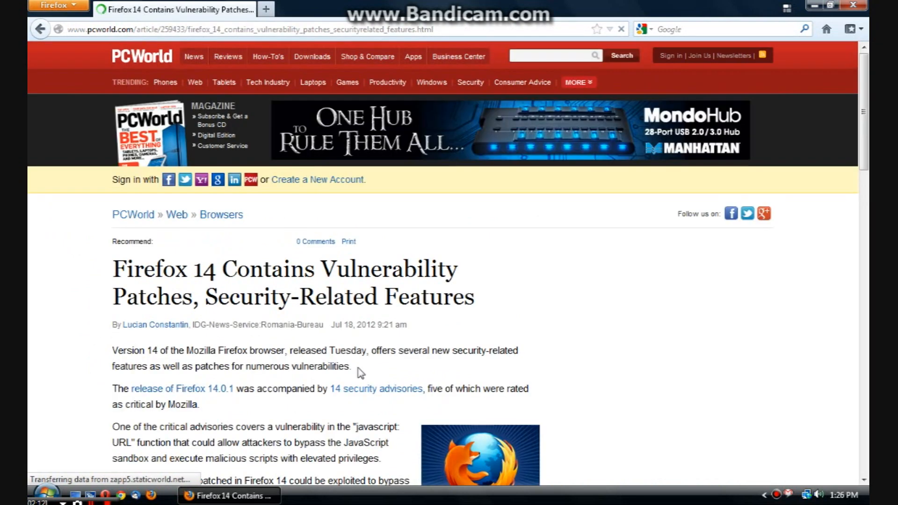
- Scroll the PCWorld article down to the click-to-play section, then start a new tab
scroll(down, 3)
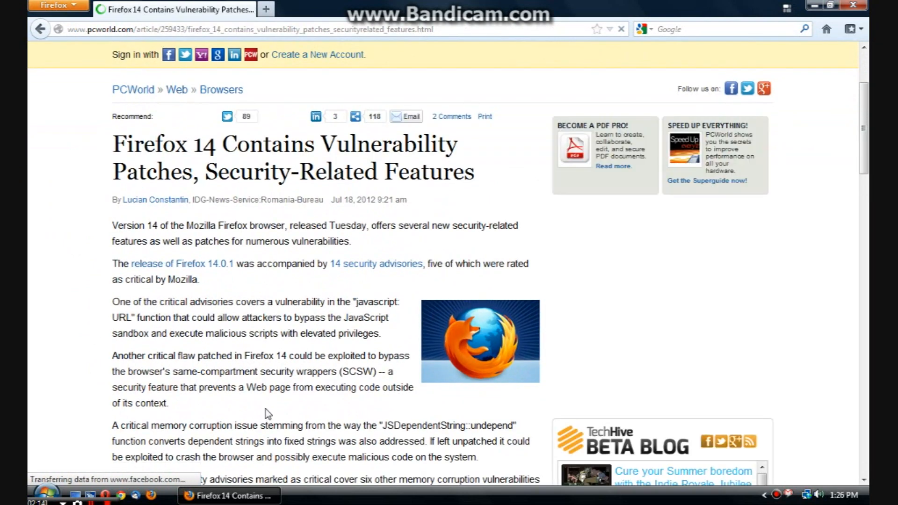
scroll(down, 3)
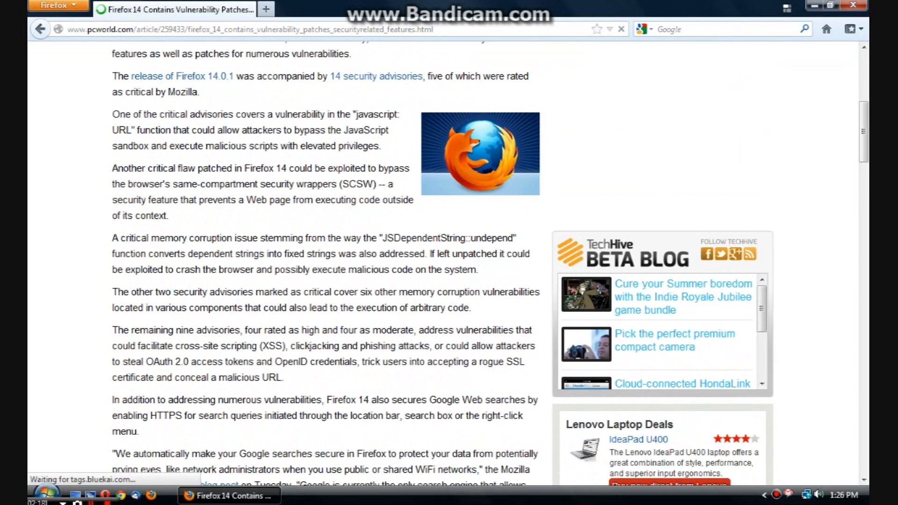
scroll(down, 3)
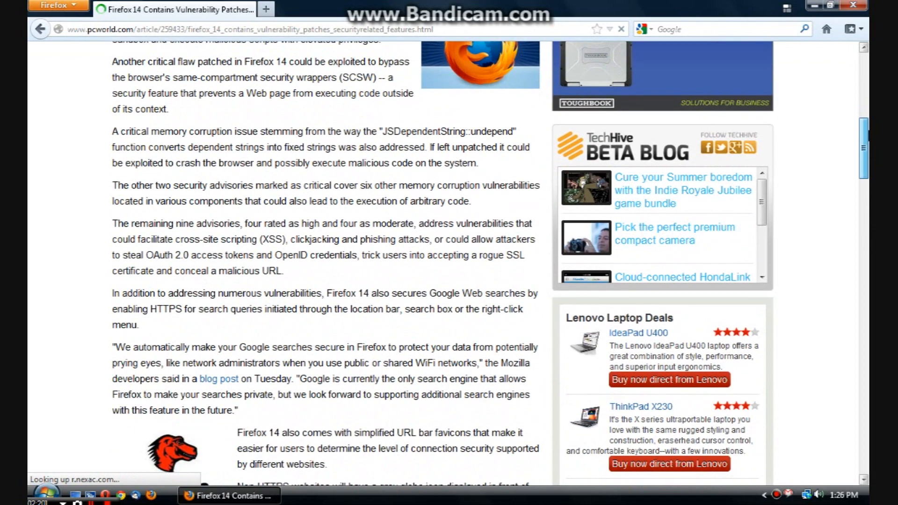
scroll(down, 3)
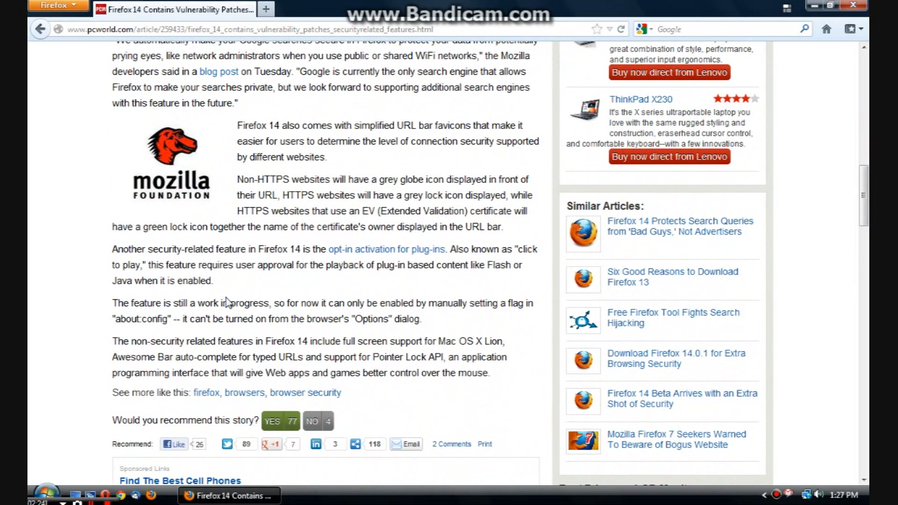
mouse_move(399, 174)
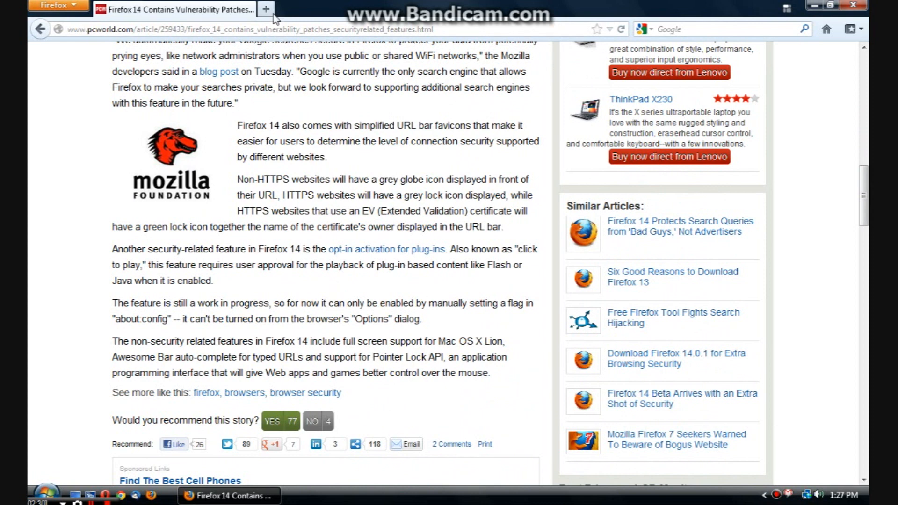
click(265, 10)
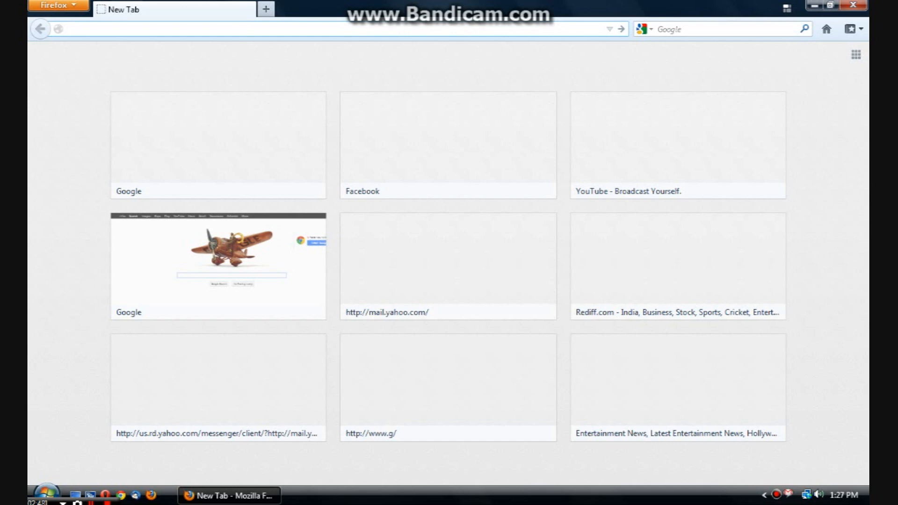
- Load about:config past the warning and filter preferences by 'cli' to show plugins.click_to_play
click(57, 6)
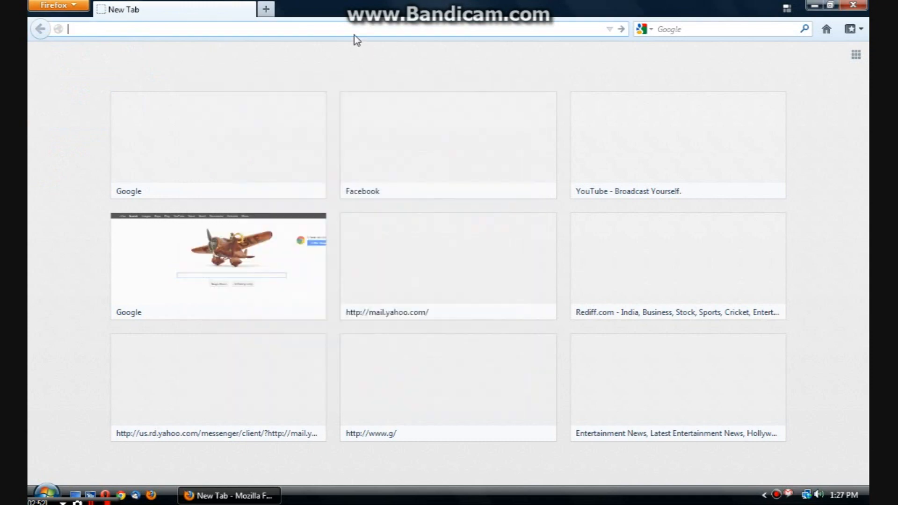
text(about:c)
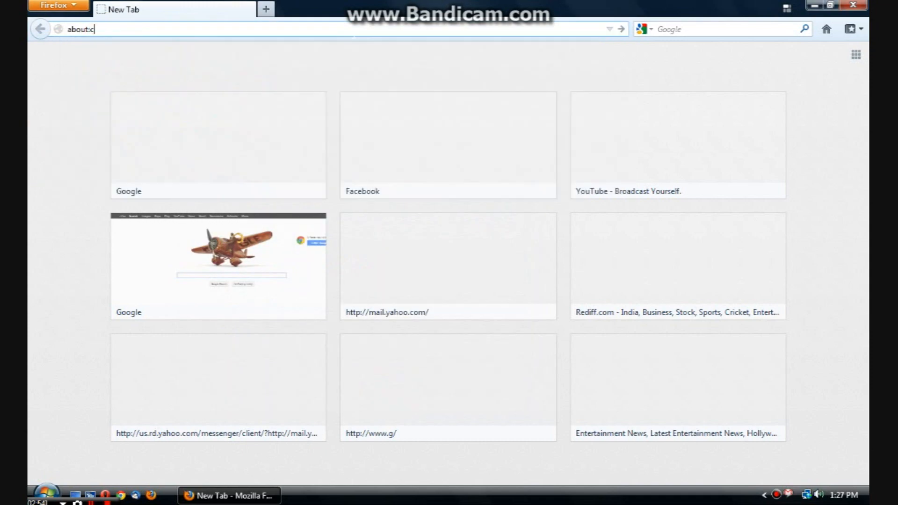
key(Enter)
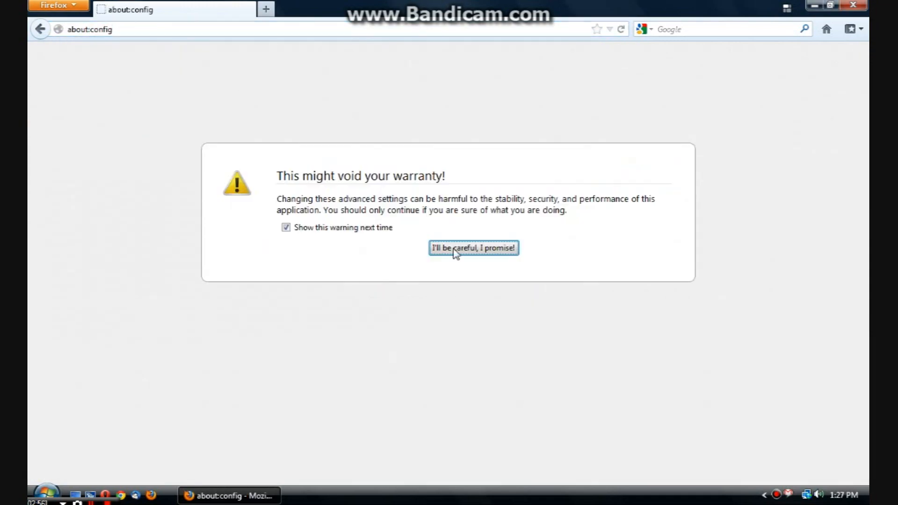
click(473, 247)
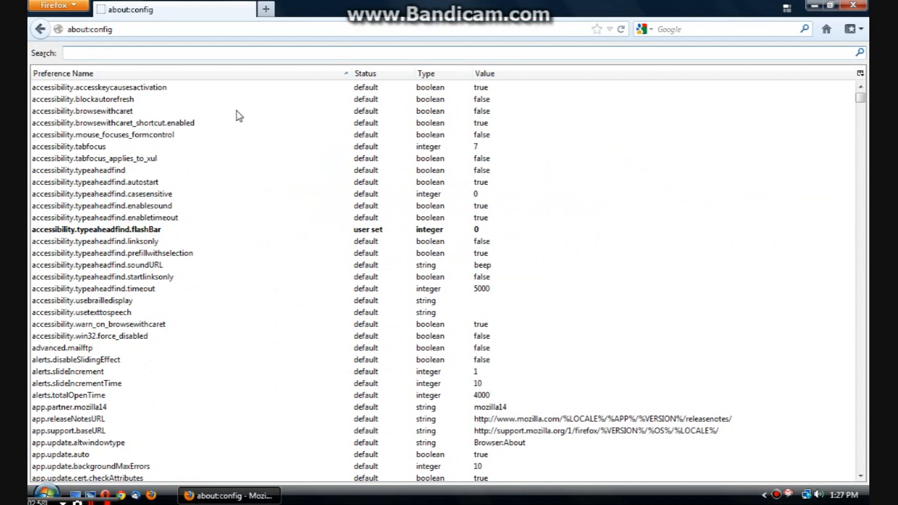
text(click)
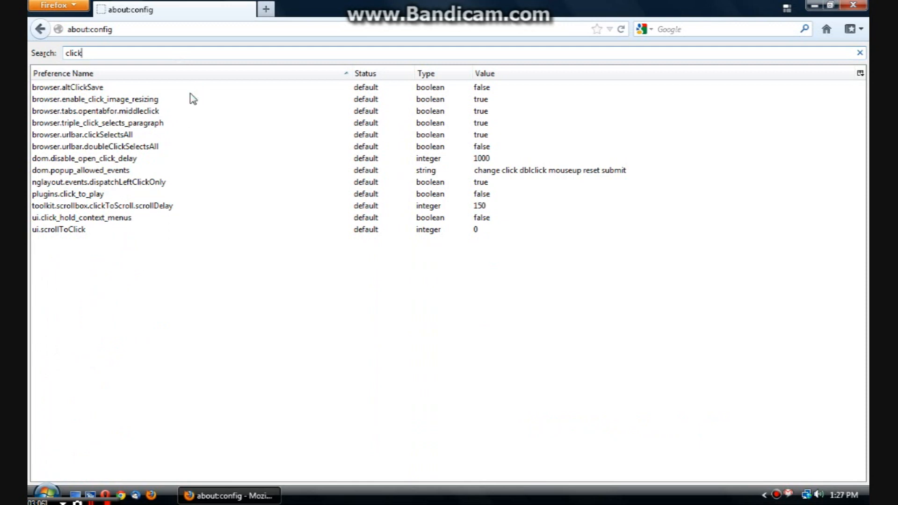
mouse_move(265, 10)
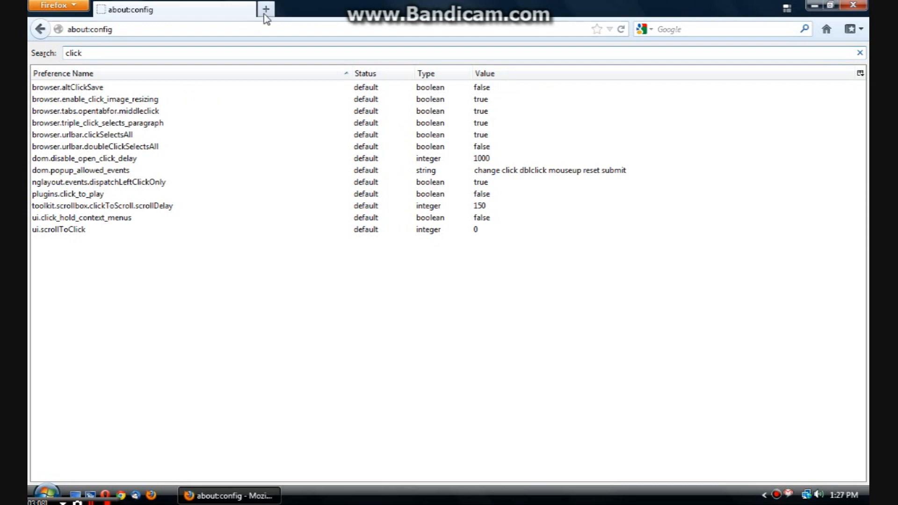
- Start another new tab and bring up the orange Firefox main menu
click(265, 9)
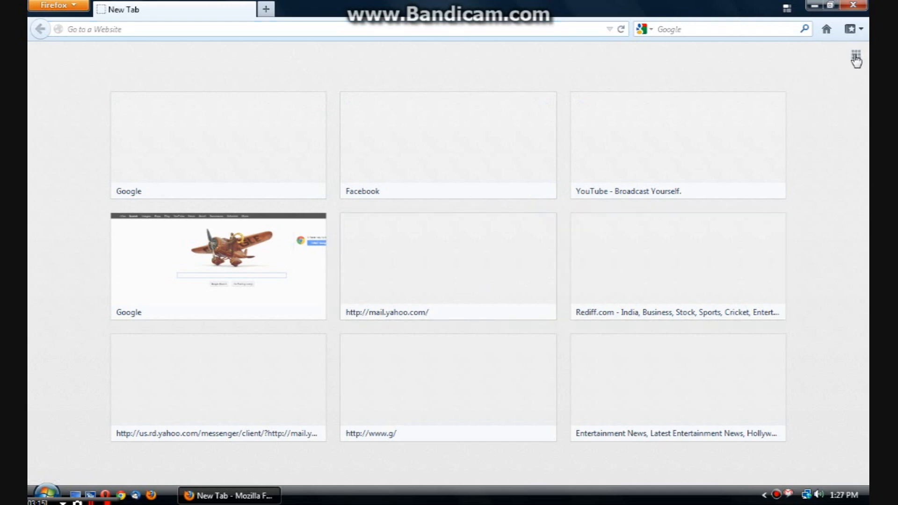
mouse_move(394, 262)
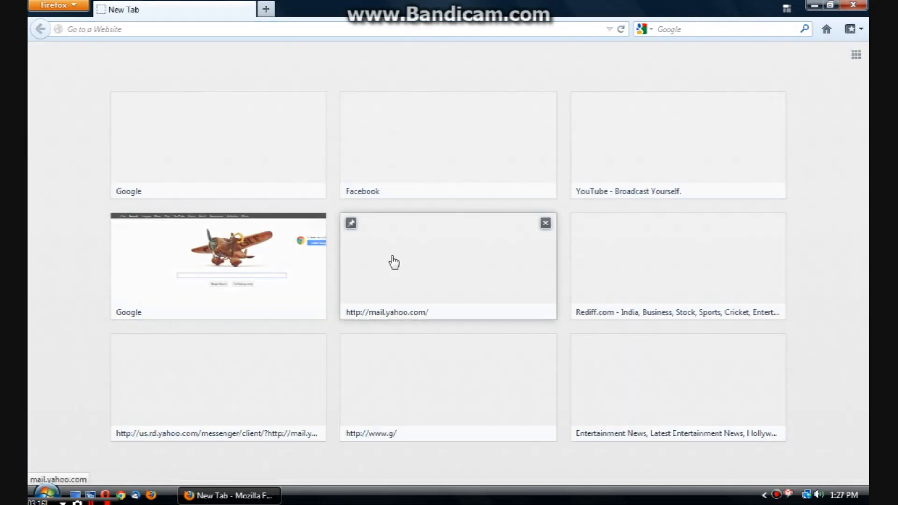
click(51, 6)
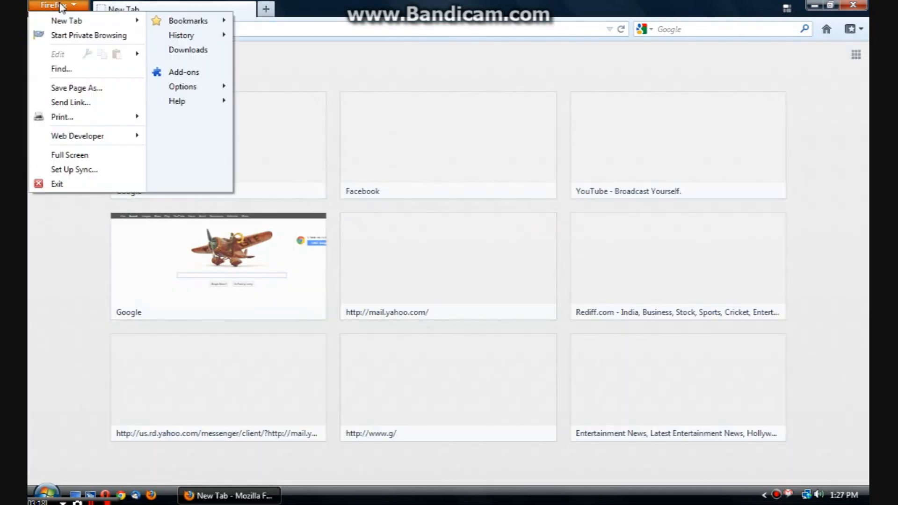